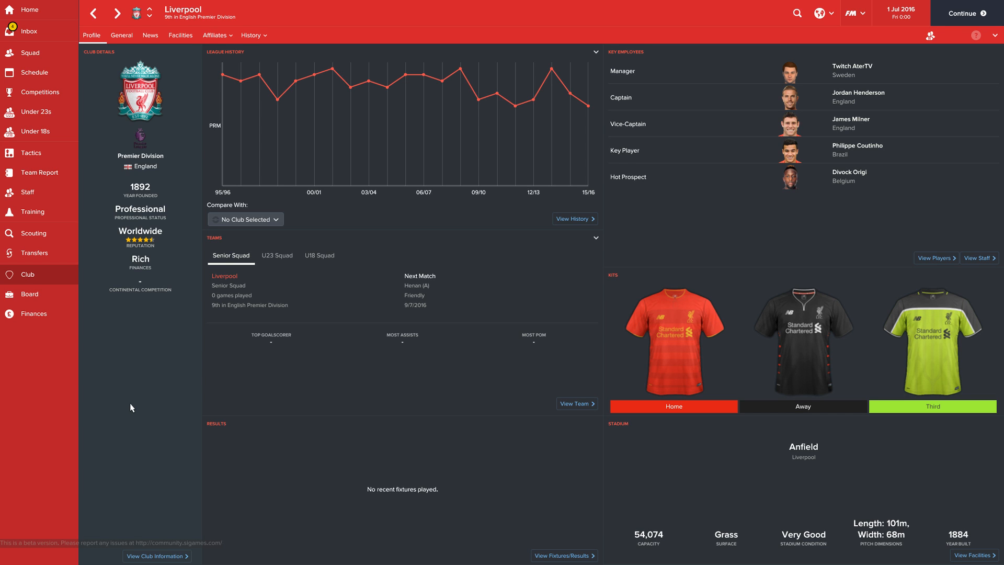
{"action": "mouse_move", "coordinate": [165, 105]}
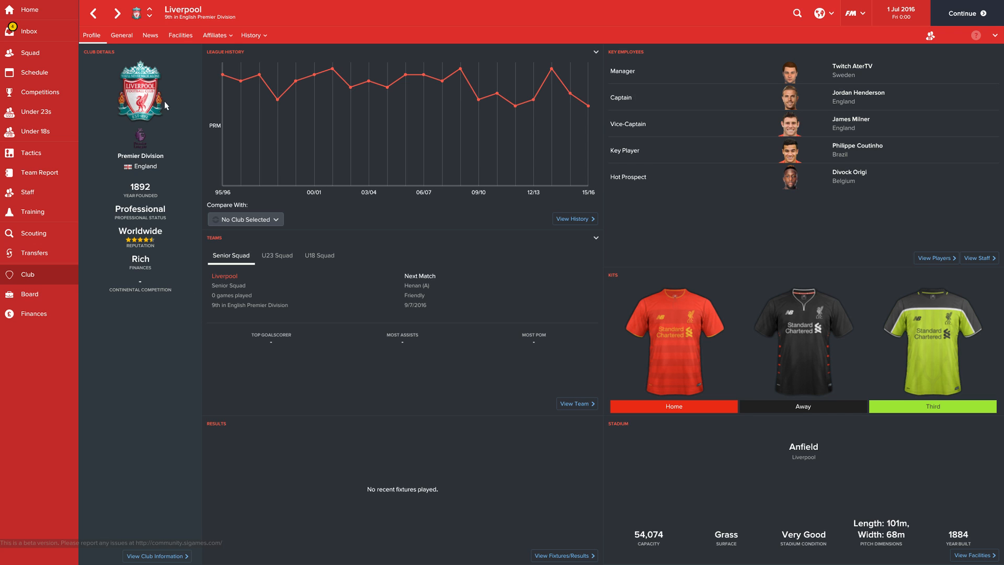
{"action": "mouse_move", "coordinate": [771, 206]}
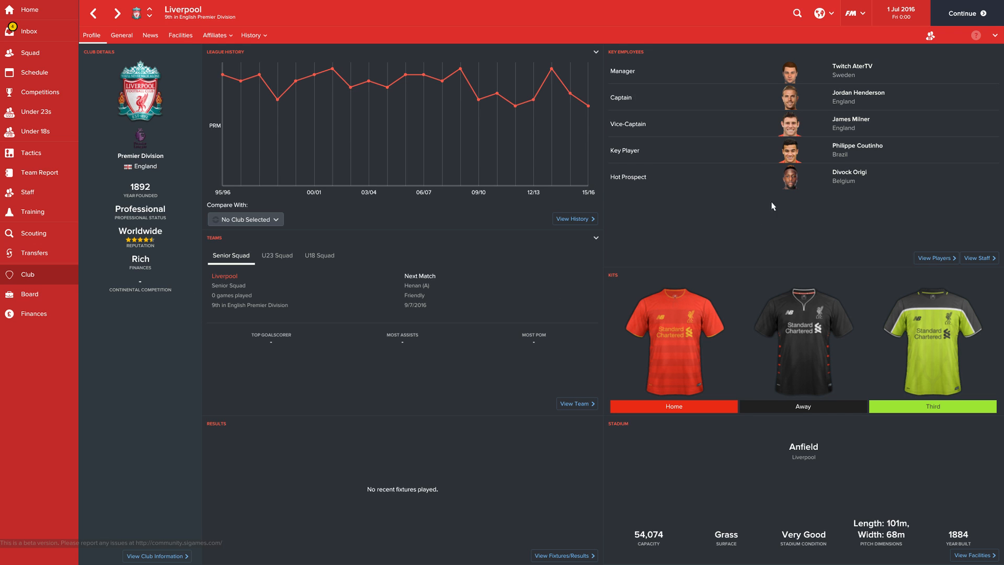
{"action": "mouse_move", "coordinate": [491, 320]}
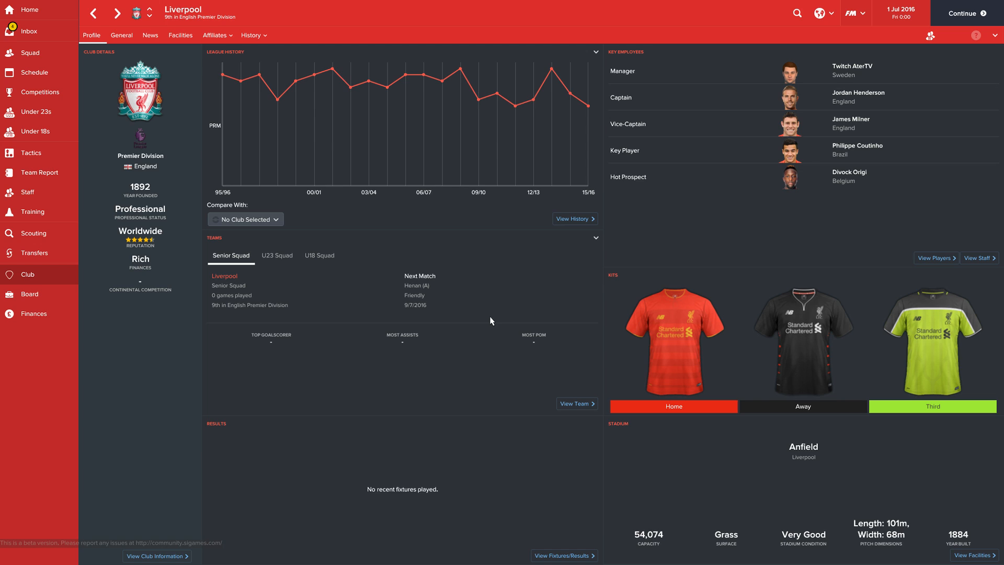
{"action": "mouse_move", "coordinate": [544, 327]}
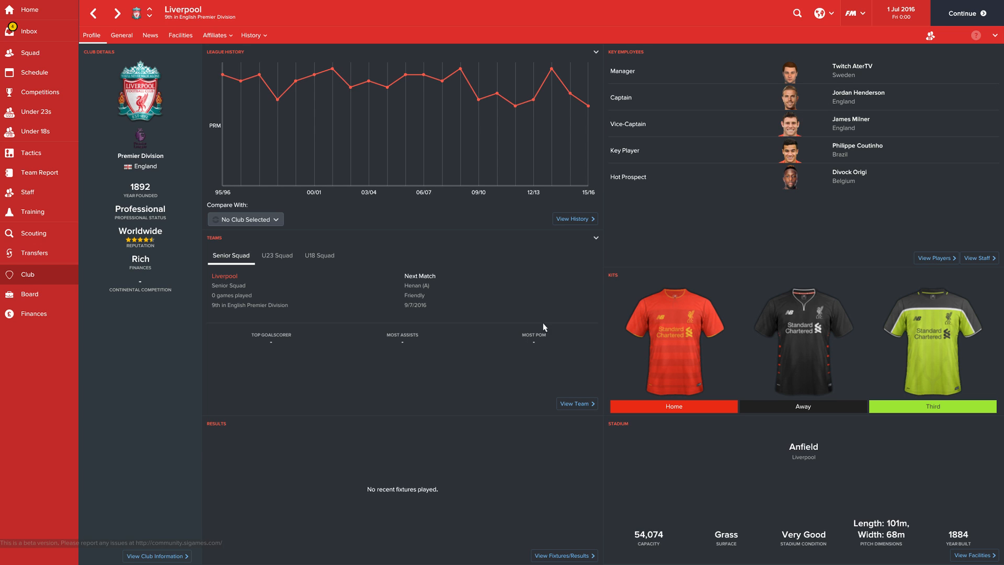
{"action": "mouse_move", "coordinate": [537, 326]}
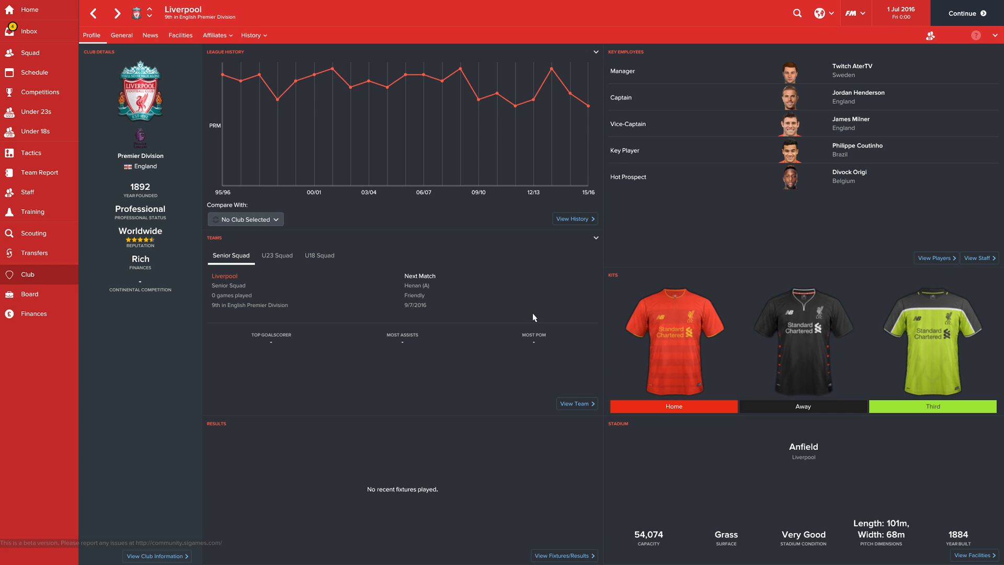
{"action": "mouse_move", "coordinate": [868, 19]}
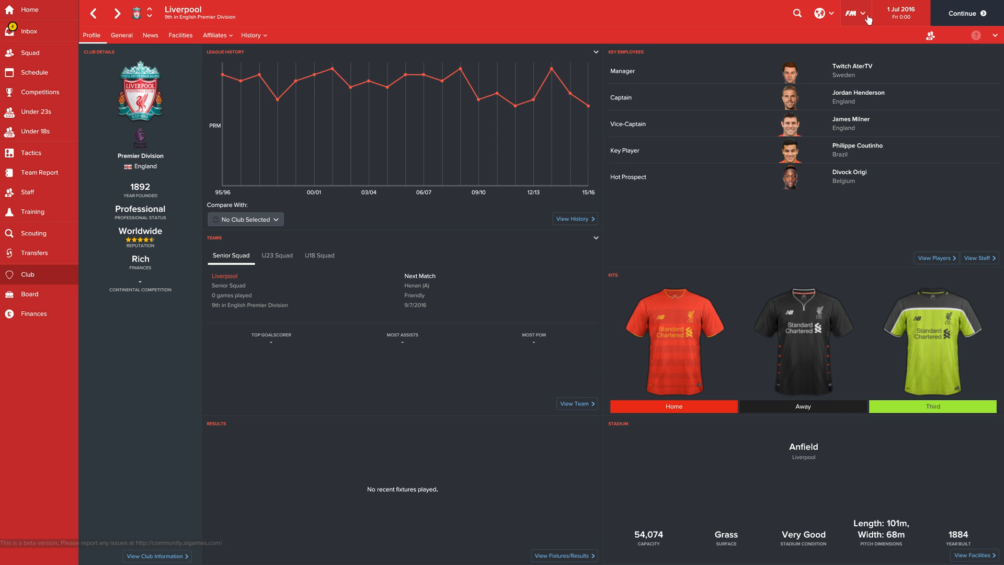
- Open Preferences from the FM menu to view general, match and saving settings
{"action": "left_click", "coordinate": [852, 12]}
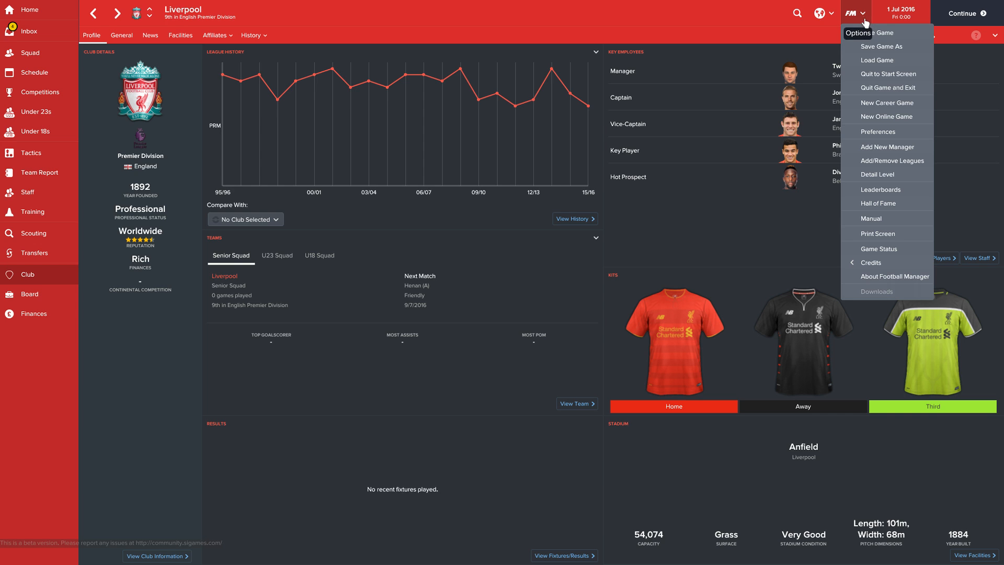
{"action": "left_click", "coordinate": [878, 131]}
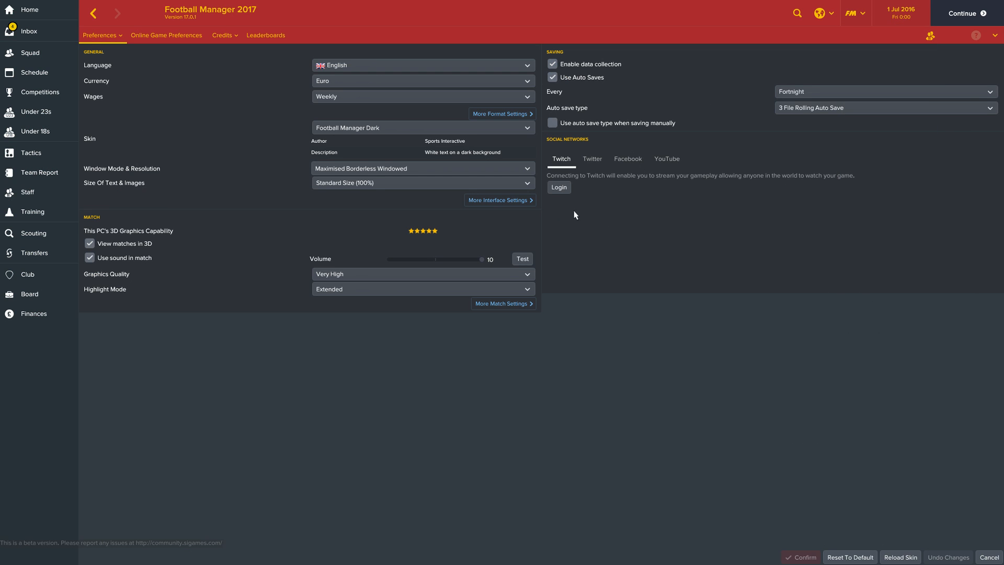
{"action": "mouse_move", "coordinate": [730, 165]}
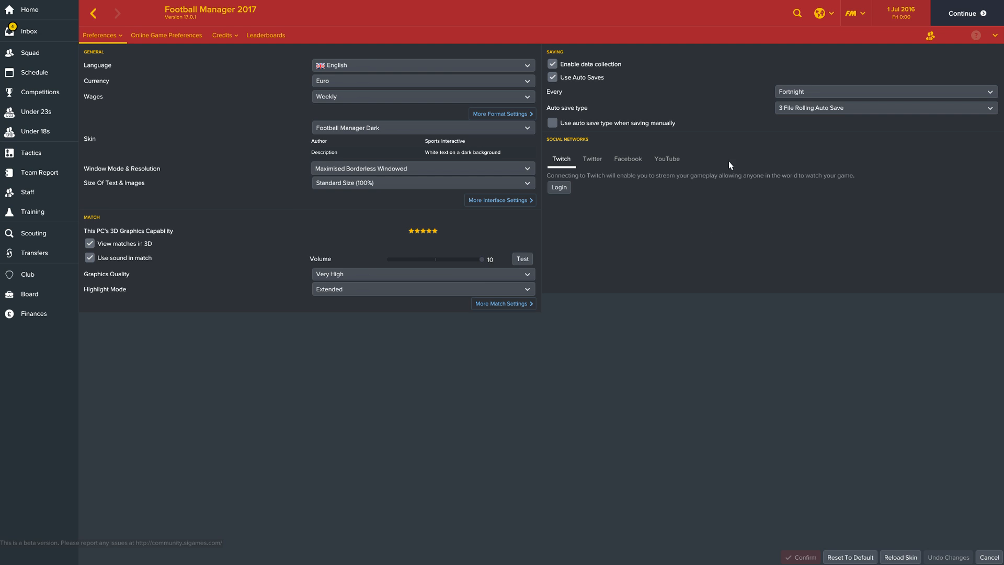
{"action": "mouse_move", "coordinate": [220, 132]}
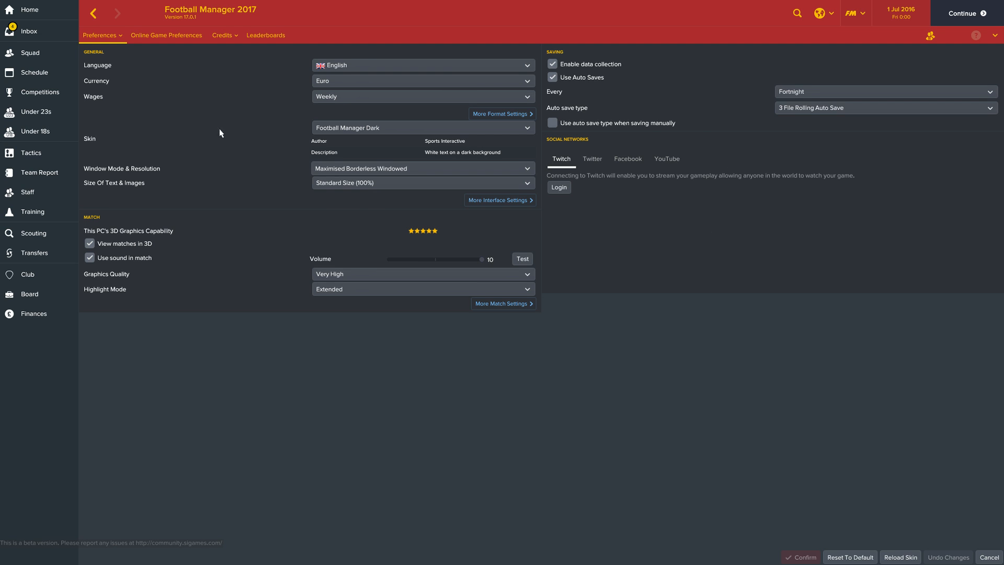
{"action": "left_click", "coordinate": [22, 274]}
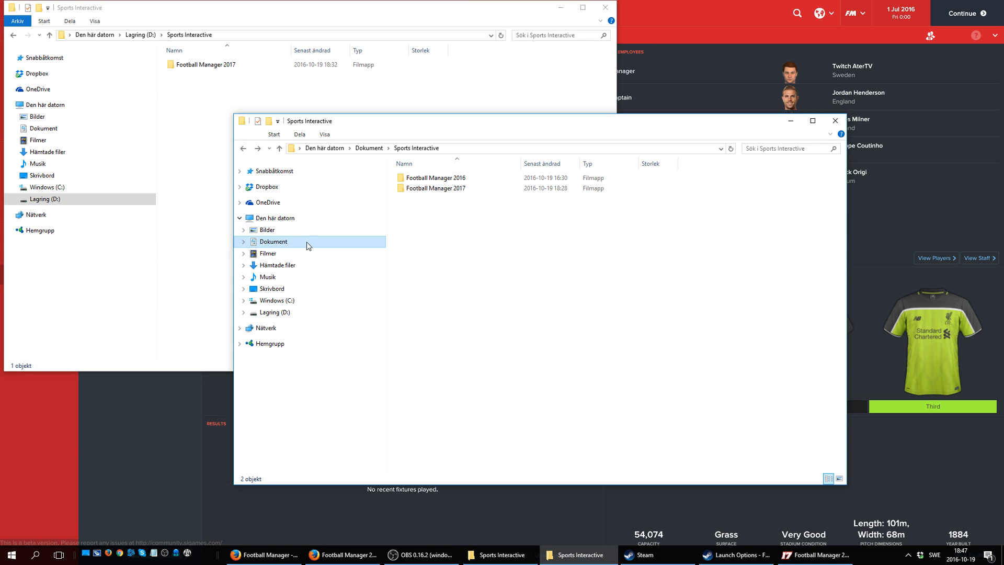
{"action": "mouse_move", "coordinate": [535, 283]}
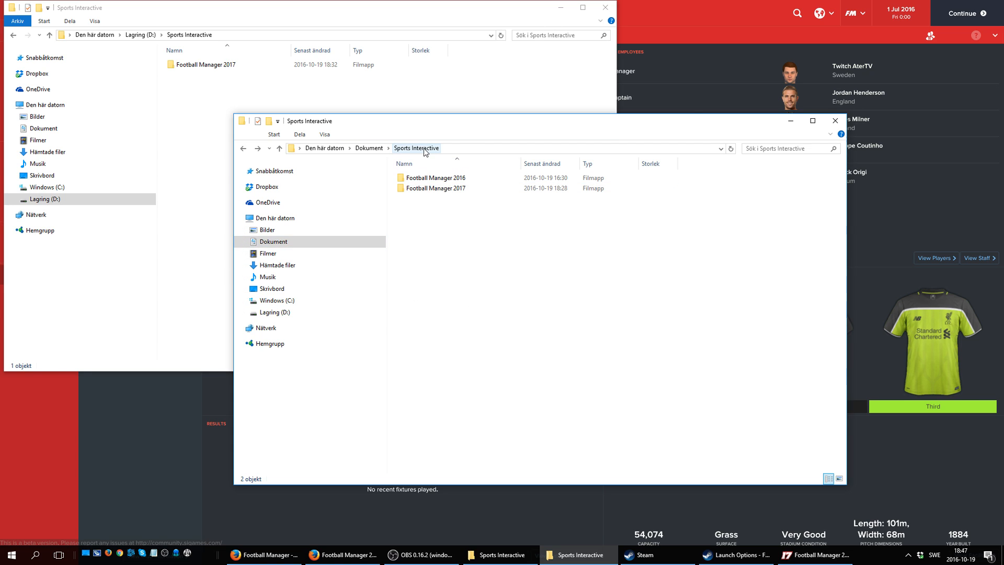
{"action": "mouse_move", "coordinate": [436, 188]}
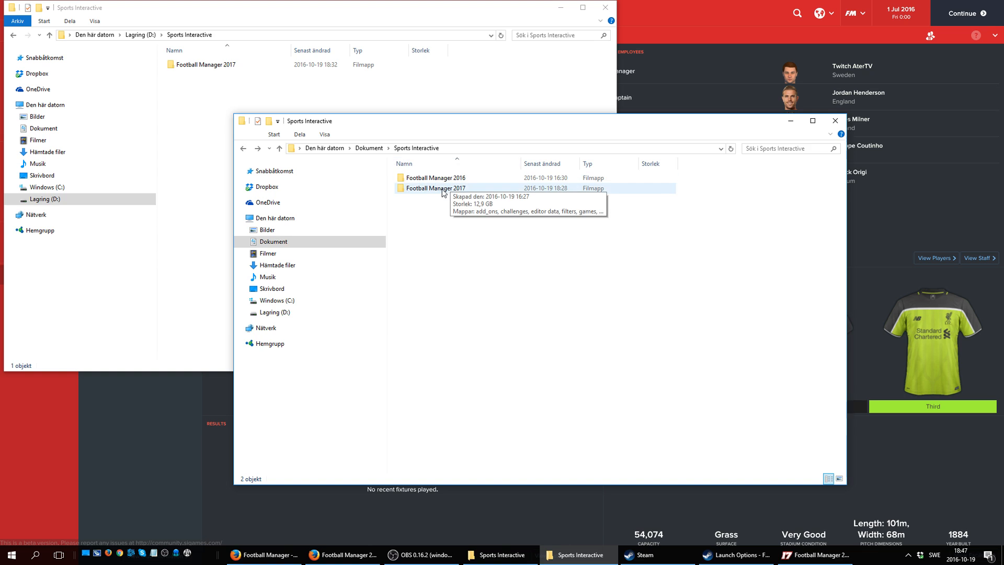
- Browse into Documents\Sports Interactive\Football Manager 2017 and its skins folder, then return
{"action": "double_click", "coordinate": [435, 187]}
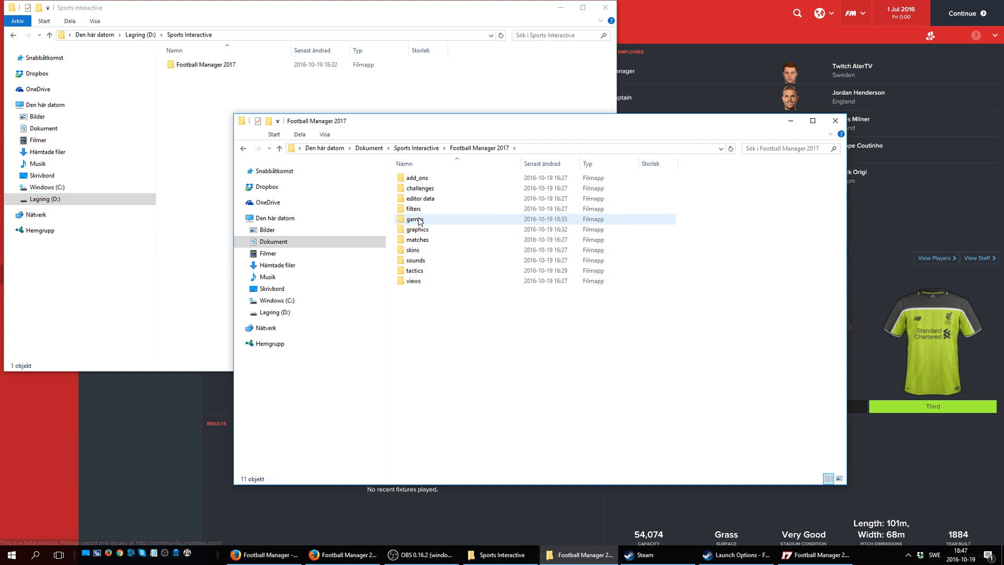
{"action": "double_click", "coordinate": [414, 219]}
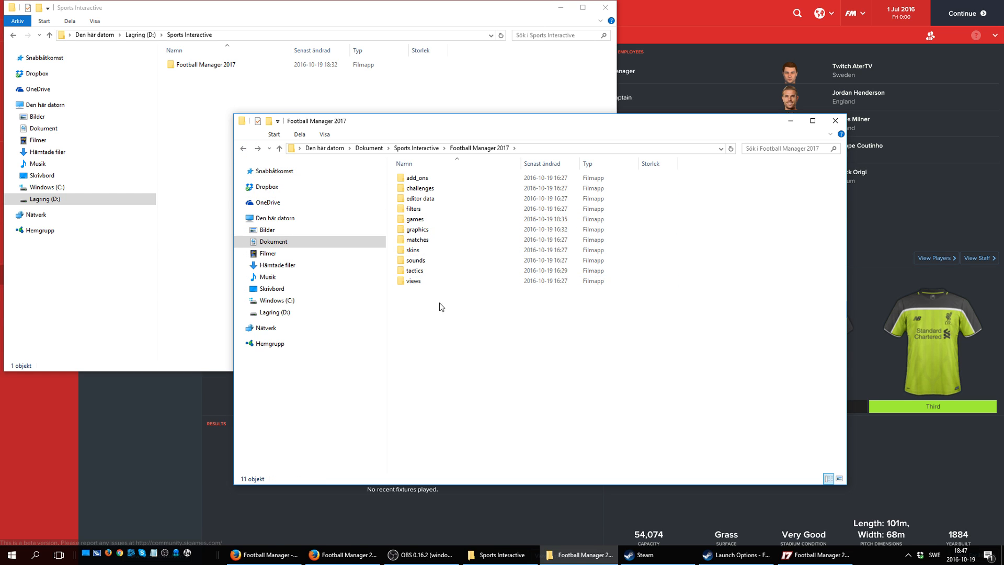
{"action": "double_click", "coordinate": [416, 229]}
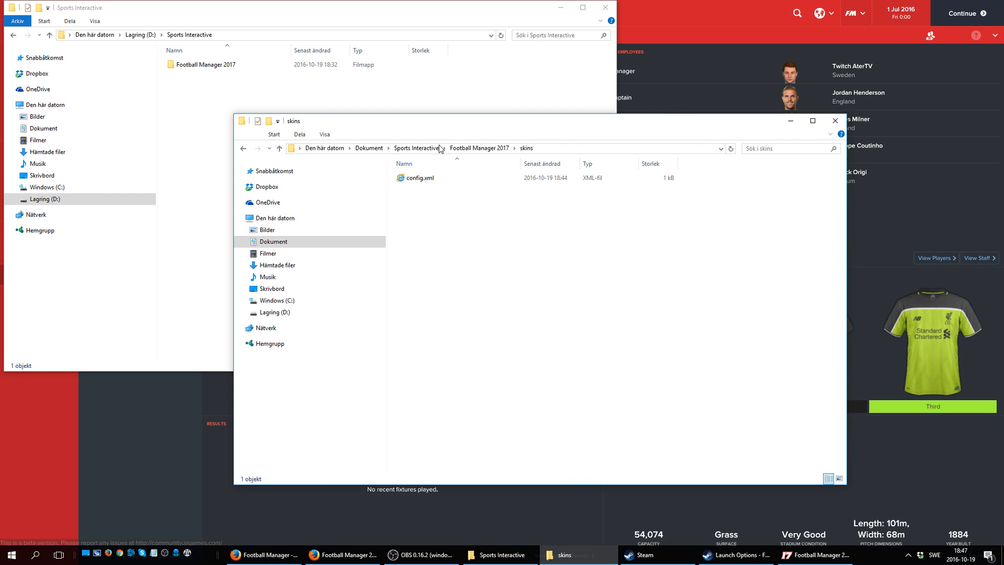
{"action": "left_click", "coordinate": [479, 148]}
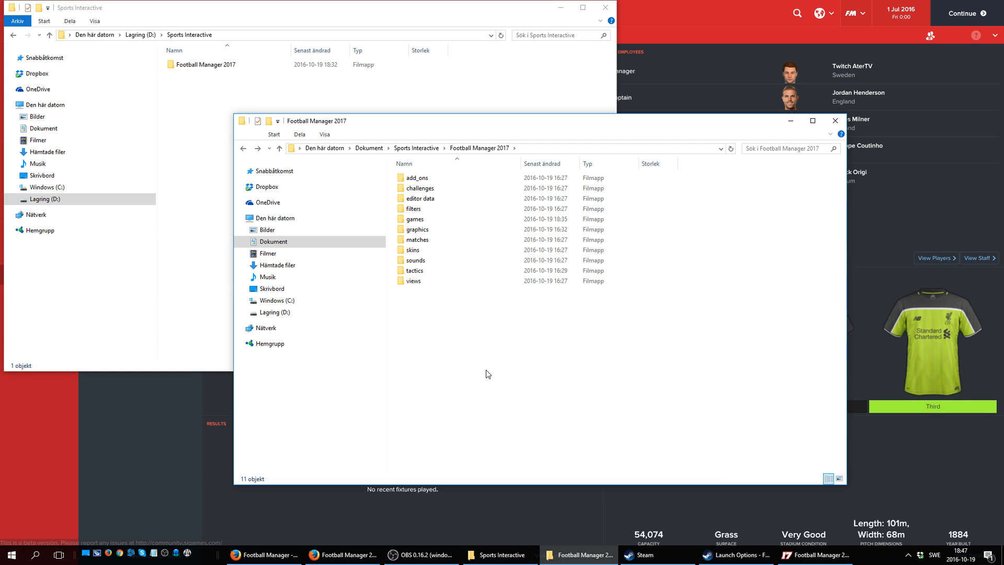
{"action": "mouse_move", "coordinate": [516, 309]}
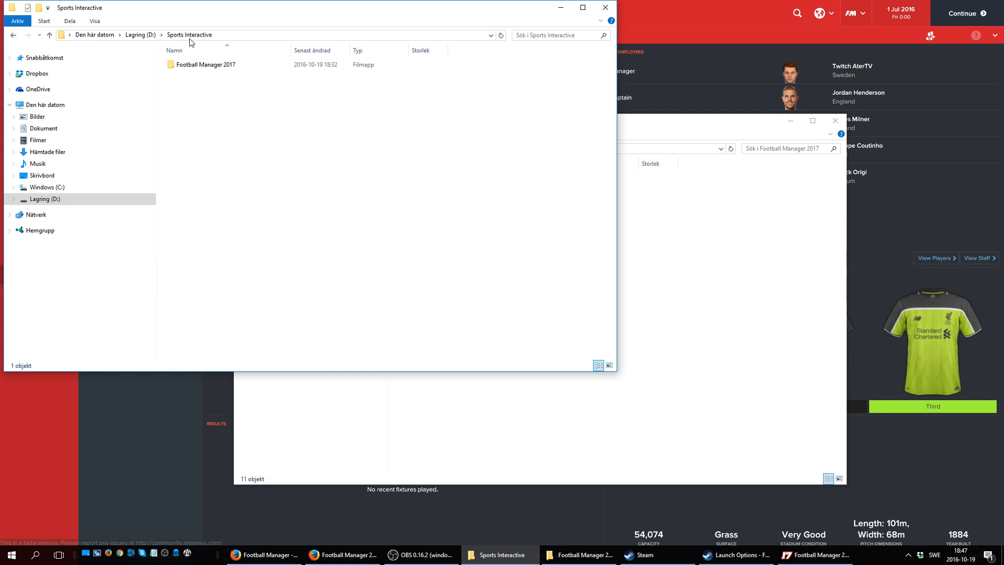
{"action": "mouse_move", "coordinate": [199, 36]}
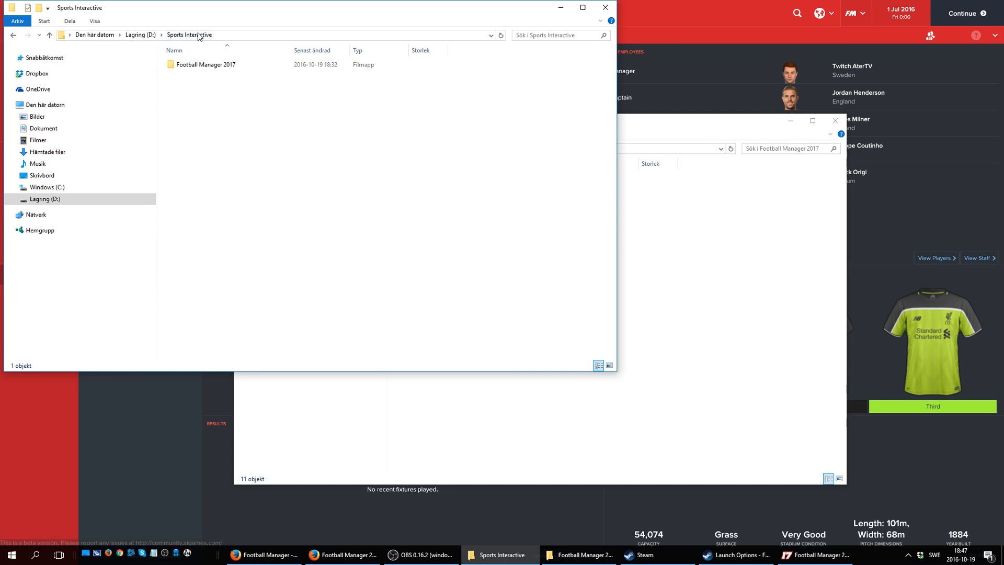
{"action": "mouse_move", "coordinate": [691, 219]}
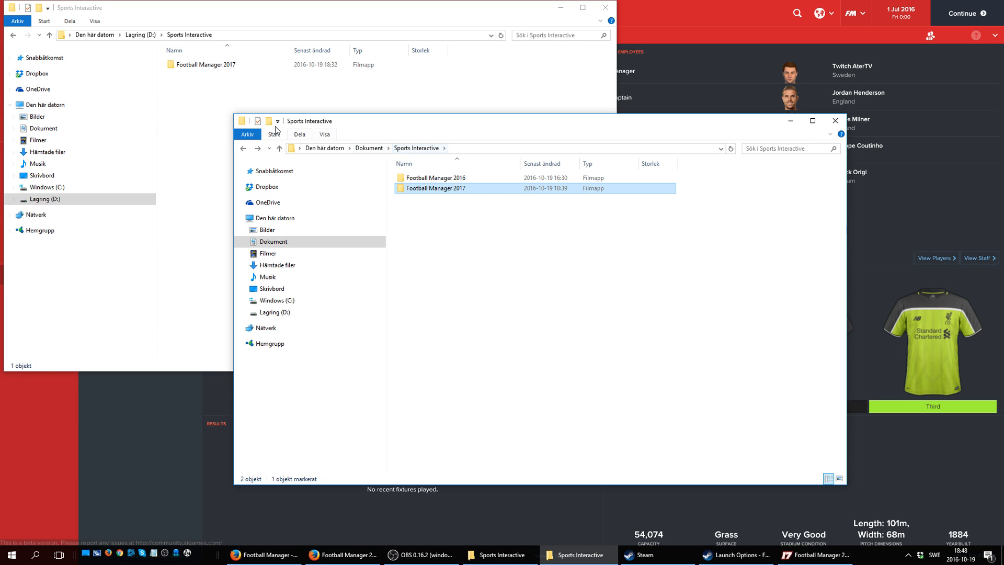
{"action": "mouse_move", "coordinate": [223, 106]}
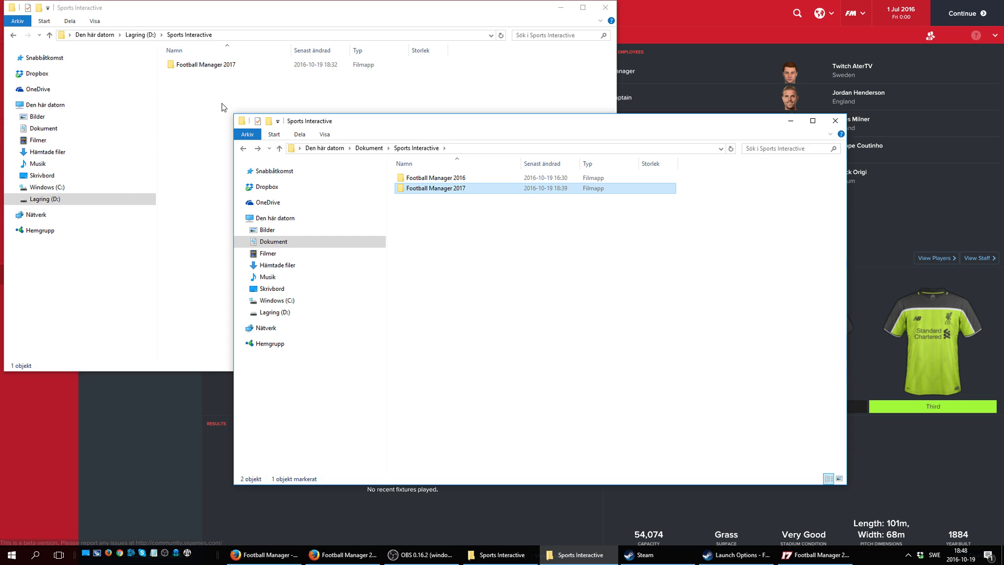
{"action": "mouse_move", "coordinate": [477, 201]}
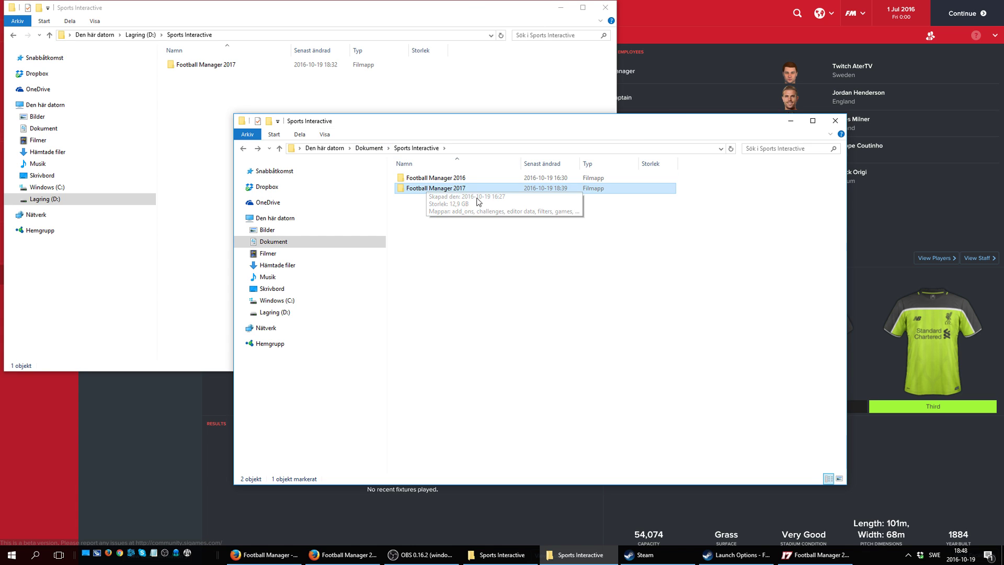
{"action": "mouse_move", "coordinate": [436, 187]}
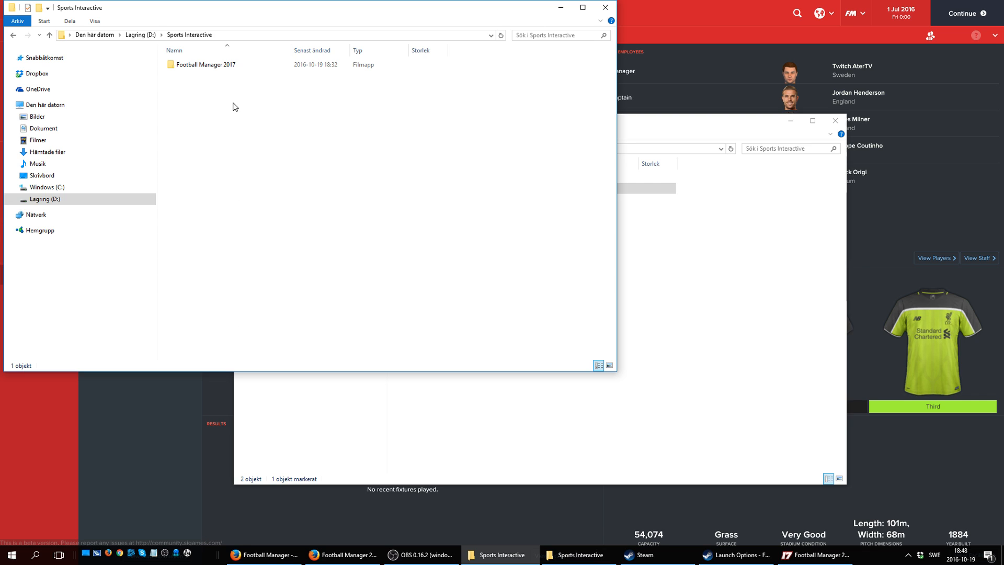
{"action": "mouse_move", "coordinate": [242, 100]}
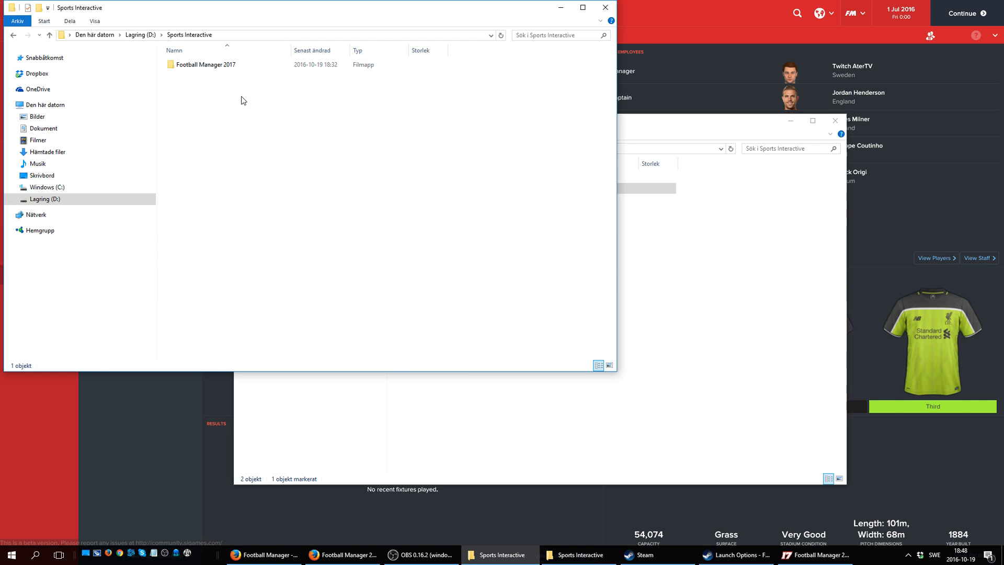
{"action": "mouse_move", "coordinate": [365, 180]}
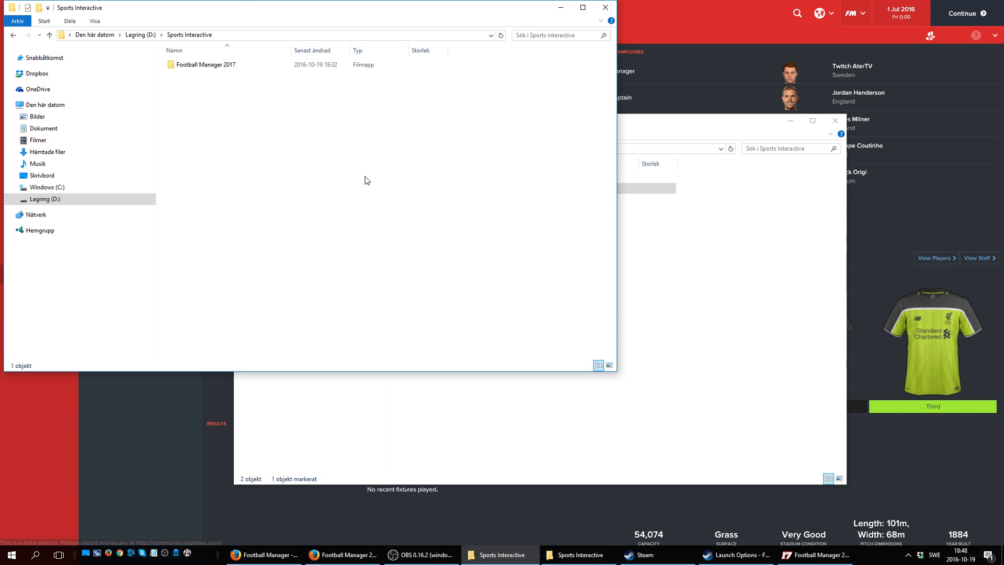
- Add launch option --user_data_location="path" to Football Manager 2017, confirm, and close Properties
{"action": "left_click", "coordinate": [735, 554]}
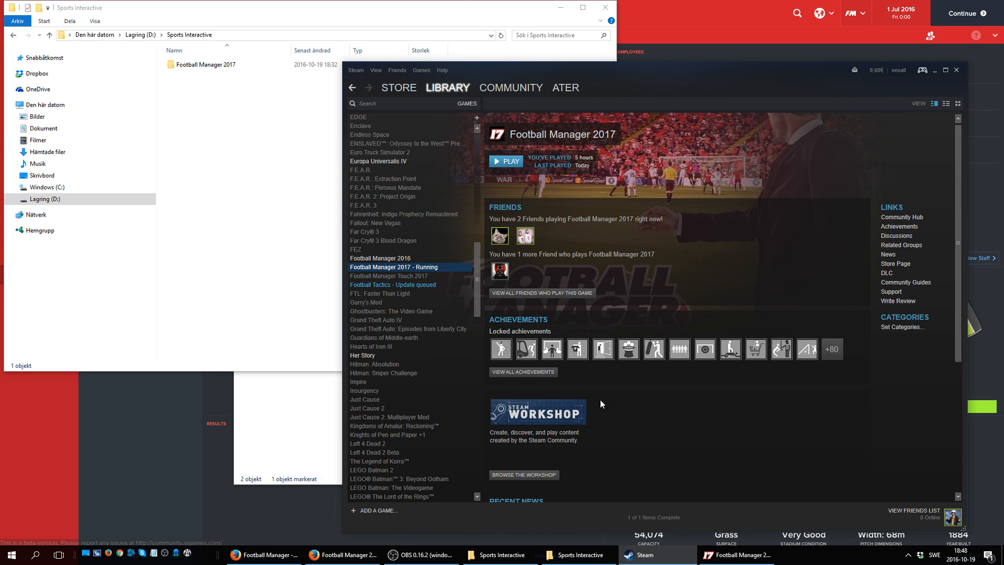
{"action": "mouse_move", "coordinate": [434, 270]}
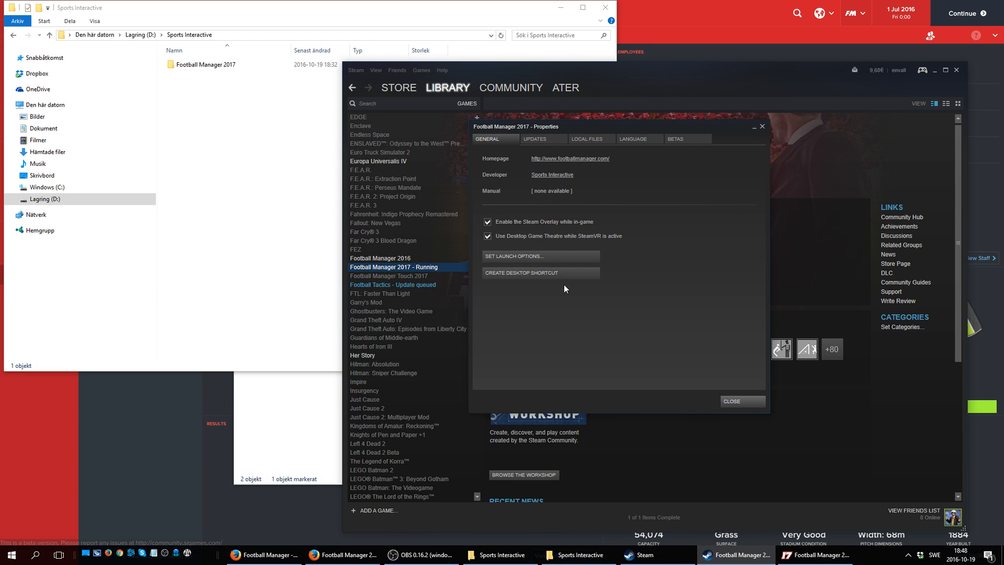
{"action": "left_click", "coordinate": [540, 256]}
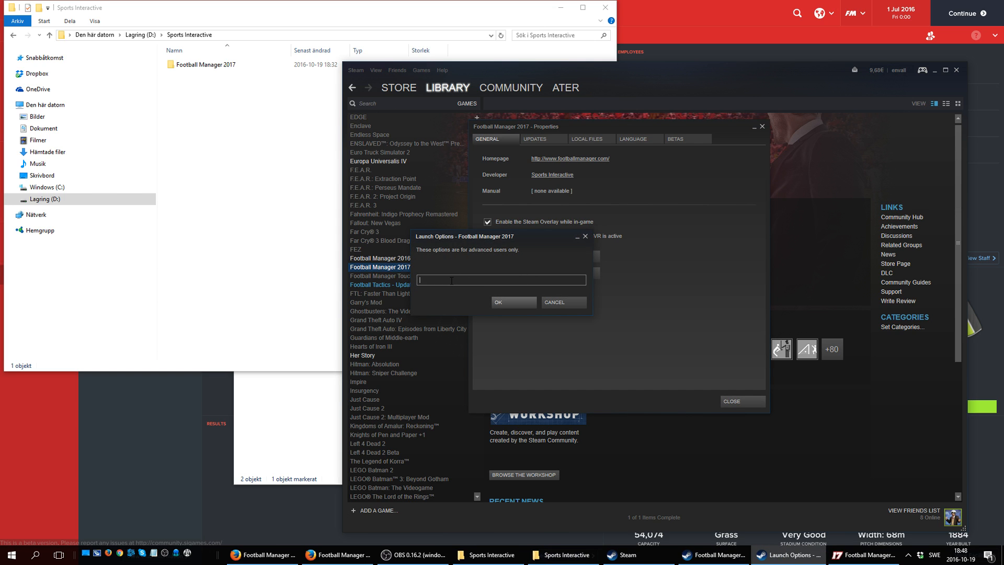
{"action": "type", "text": "--user_data_location=\"path\""}
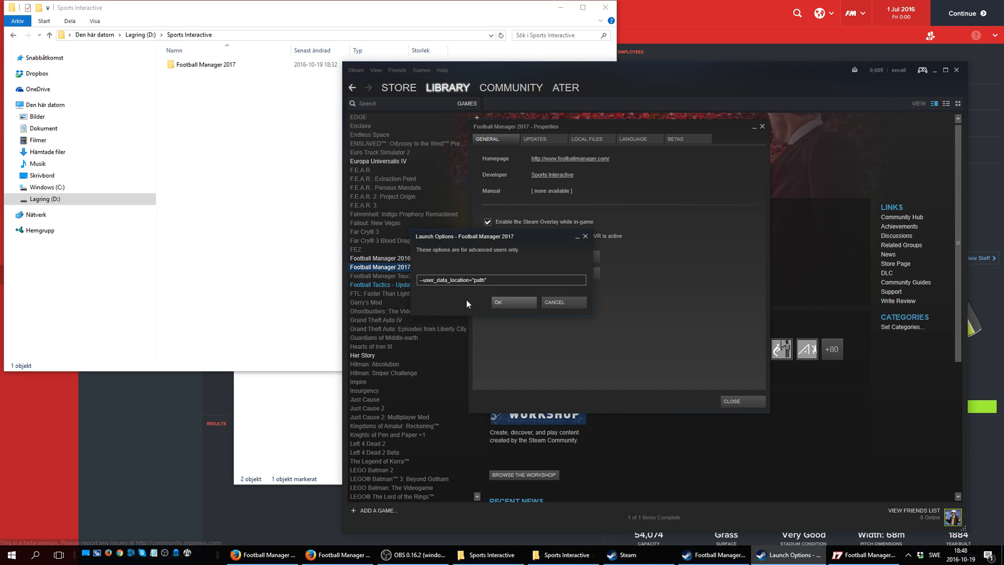
{"action": "type", "text": "1"}
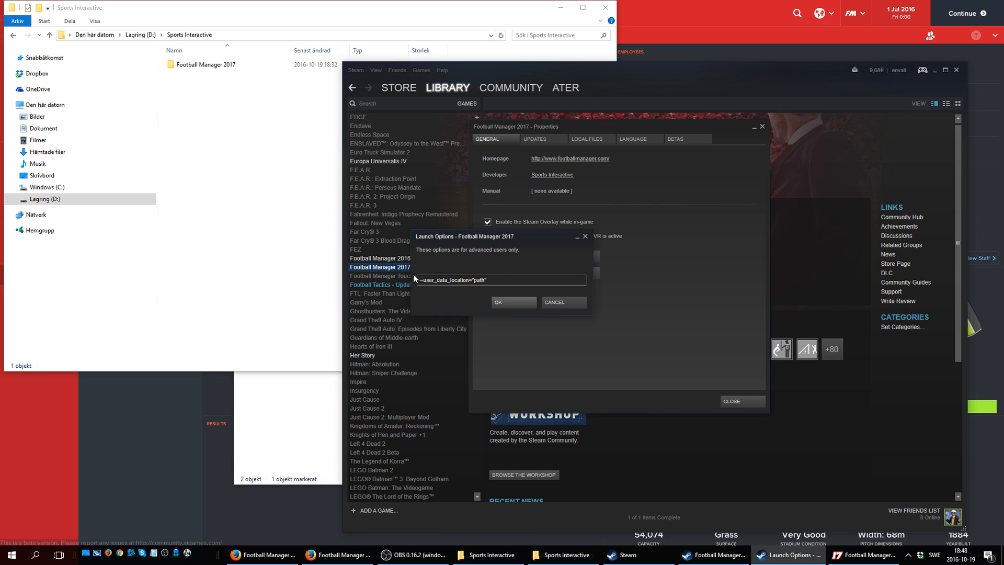
{"action": "left_click", "coordinate": [499, 280]}
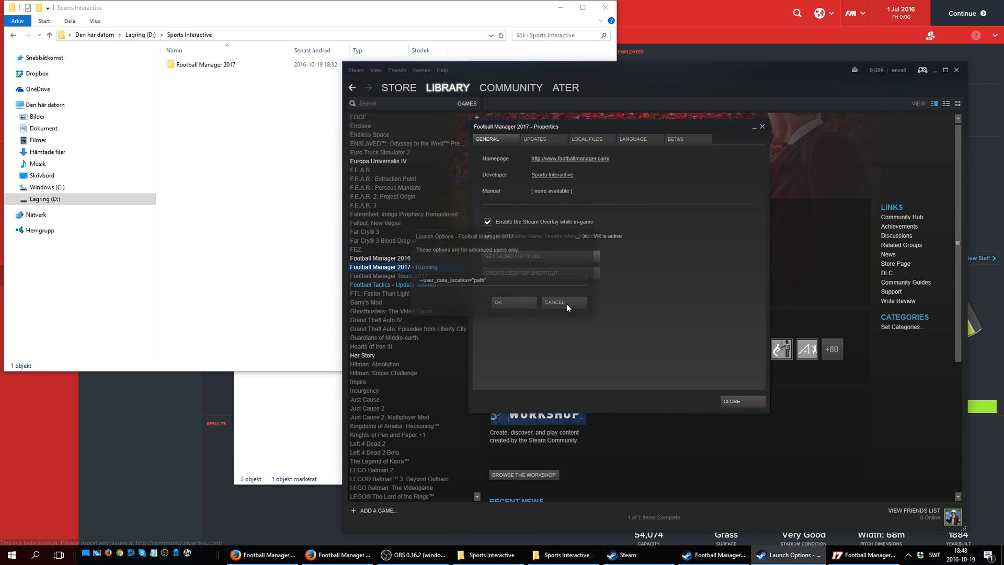
{"action": "left_click", "coordinate": [553, 302]}
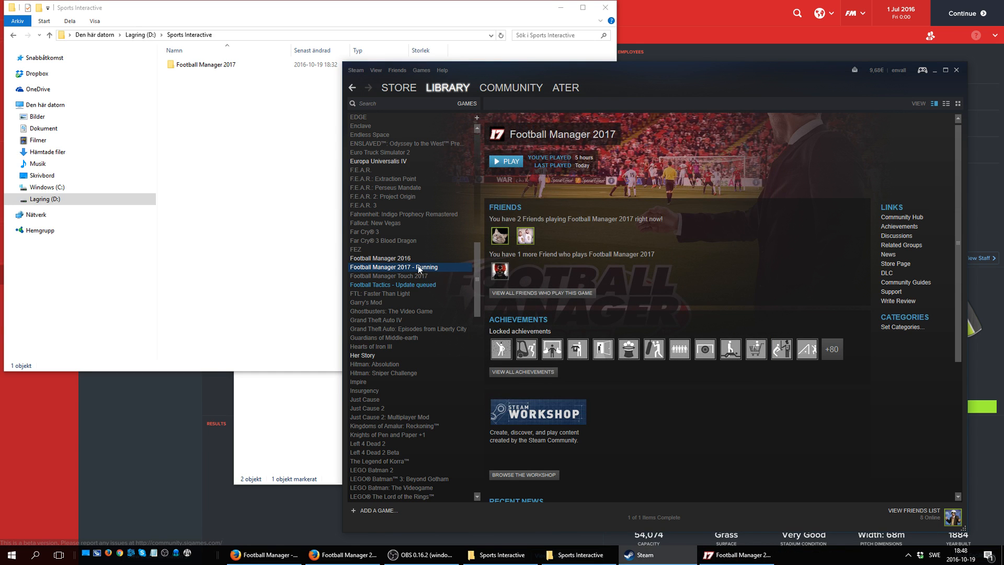
- Open Football Manager 2017 Properties from the library and choose Set Launch Options
{"action": "right_click", "coordinate": [394, 267]}
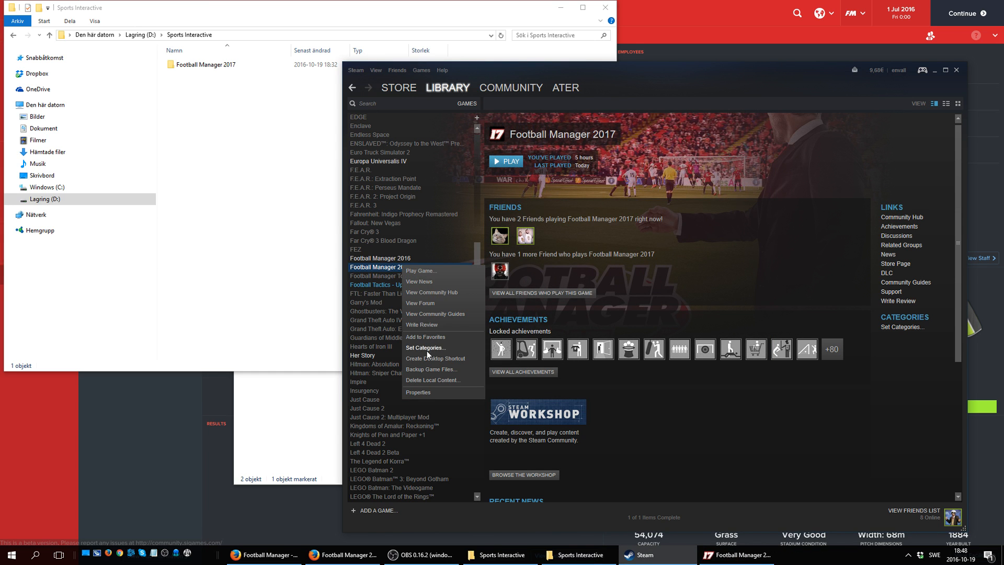
{"action": "left_click", "coordinate": [417, 392]}
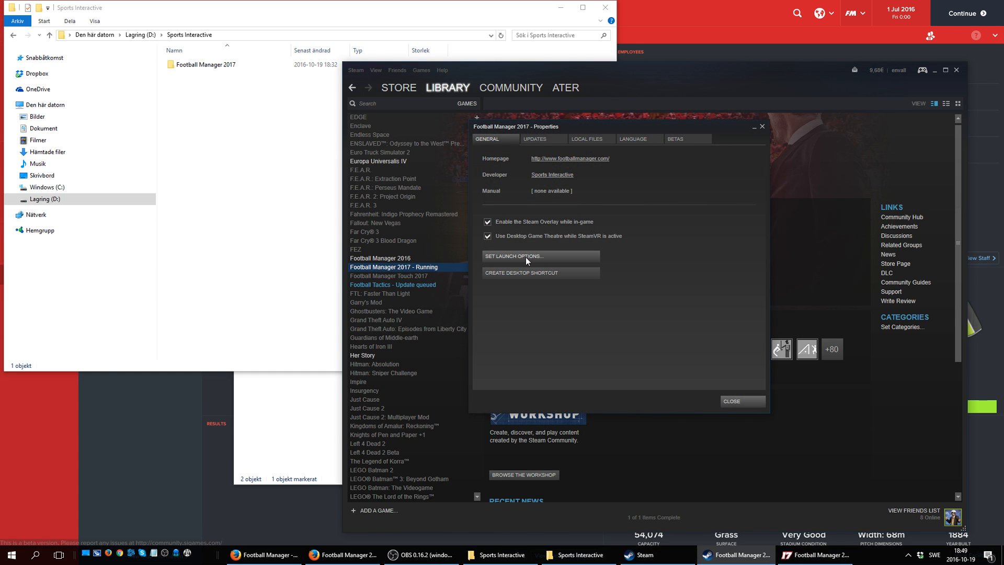
{"action": "left_click", "coordinate": [539, 256]}
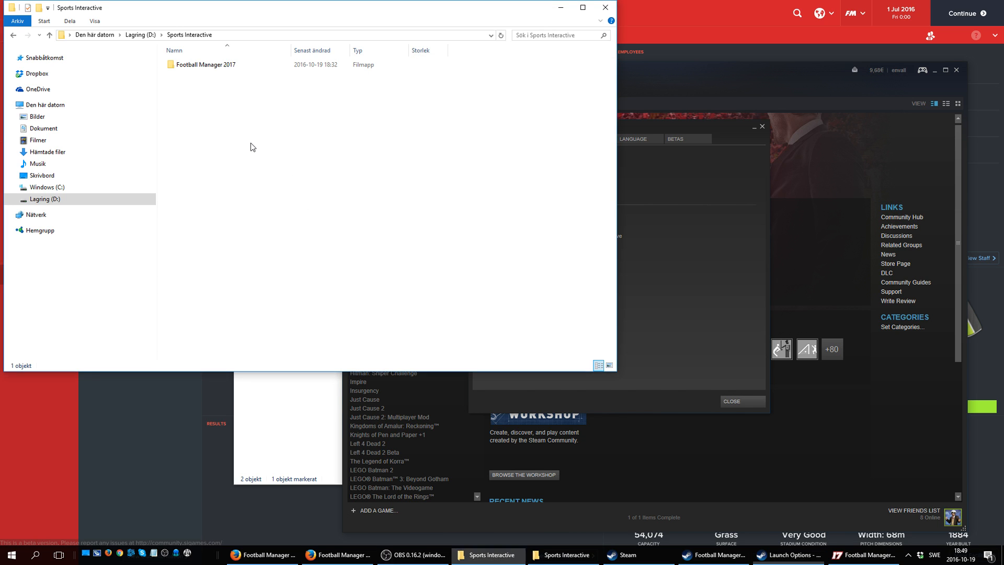
- Open the Football Manager 2017 folder under Lagring (D:)\Sports Interactive
{"action": "left_click", "coordinate": [206, 64]}
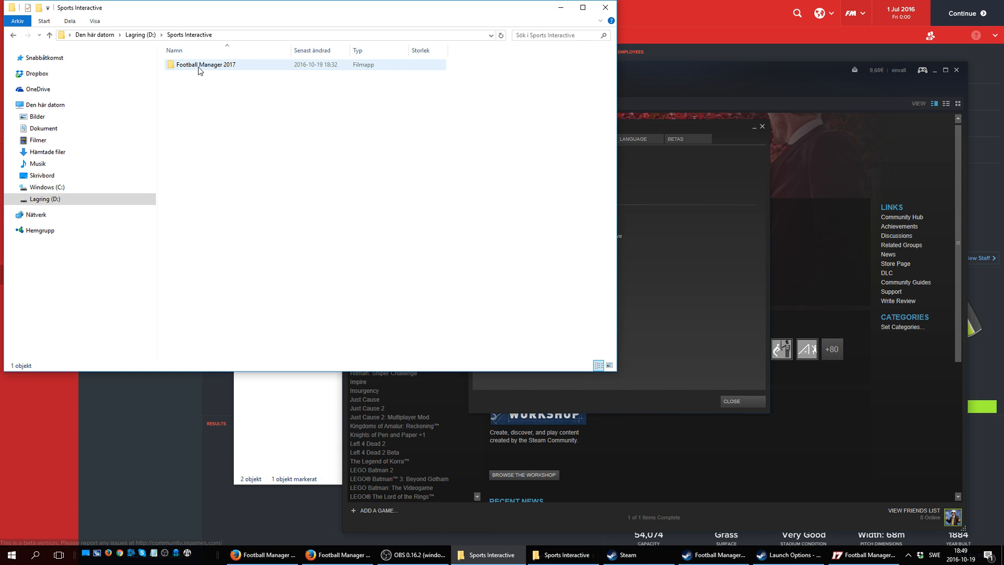
{"action": "double_click", "coordinate": [205, 63]}
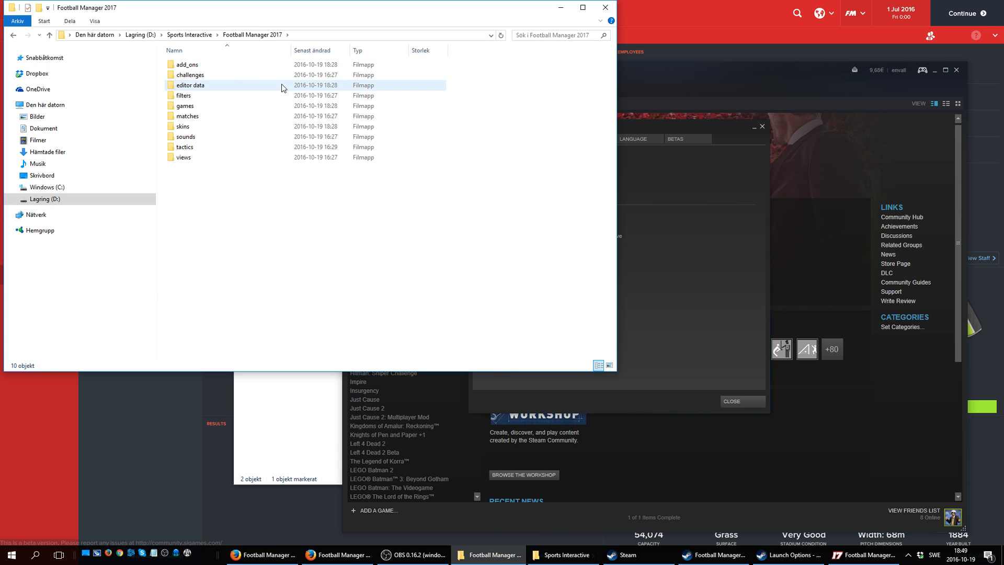
{"action": "left_click", "coordinate": [256, 35]}
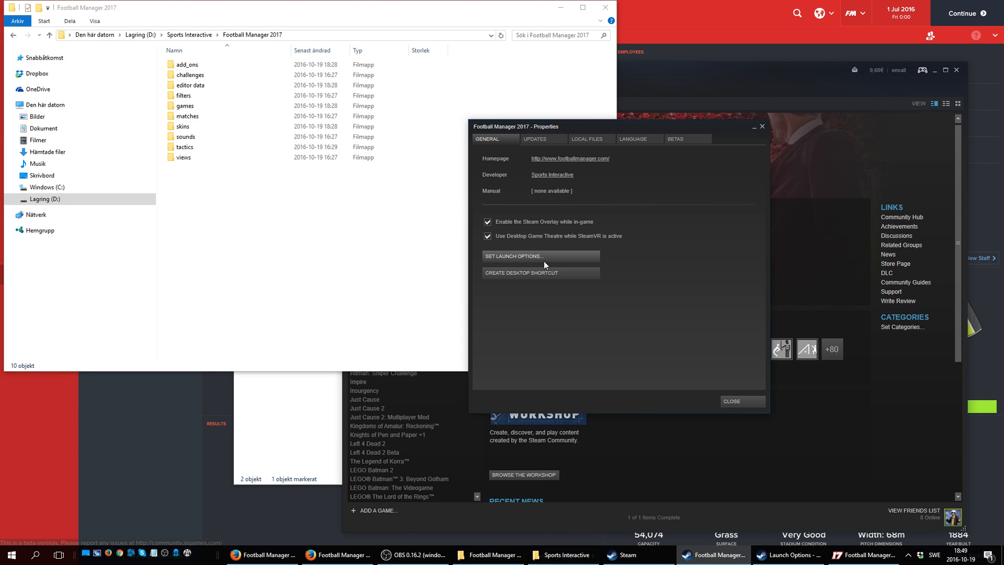
- Replace the placeholder with D:\Sports Interactive\Football Manager 2017 and confirm
{"action": "left_click", "coordinate": [540, 256]}
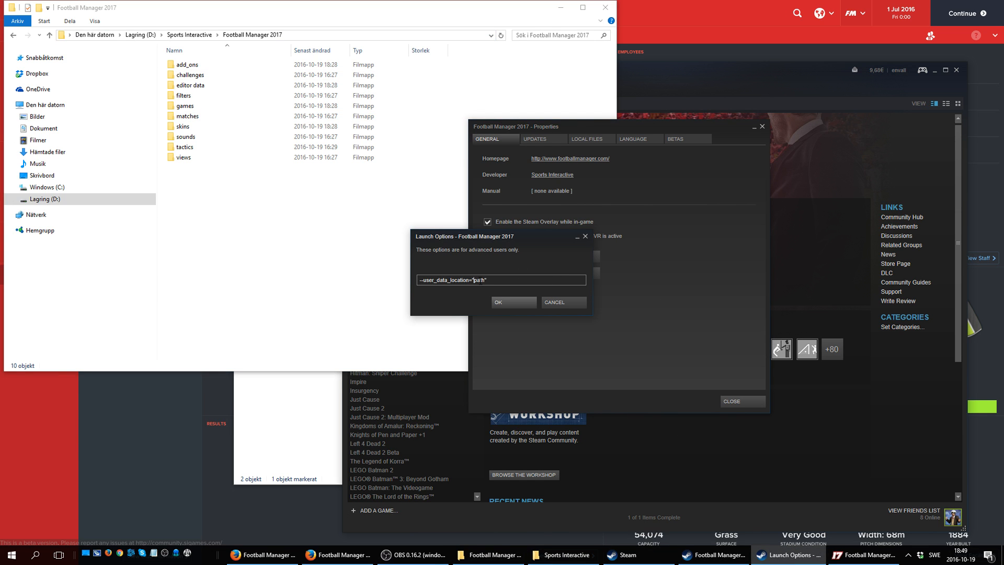
{"action": "double_click", "coordinate": [476, 279]}
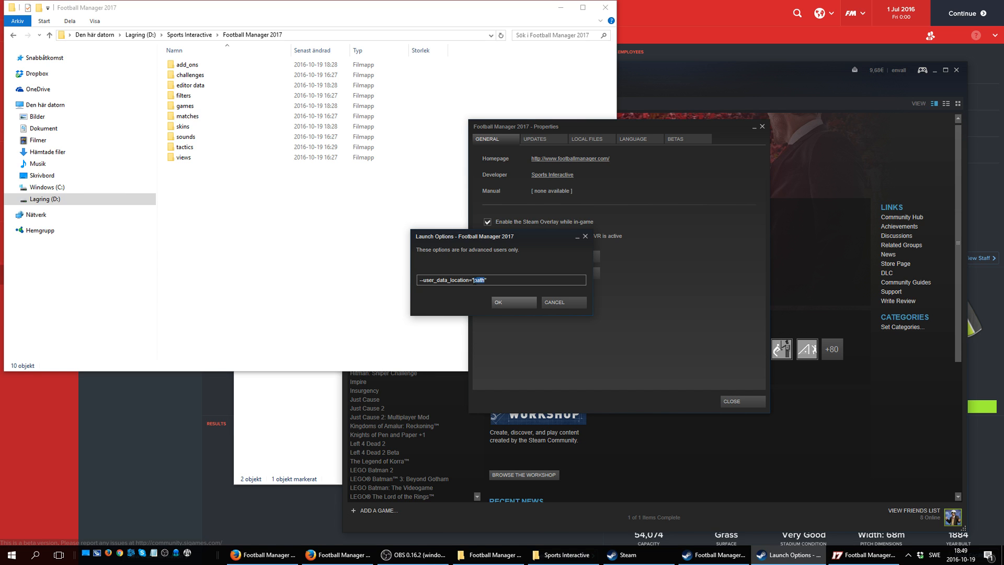
{"action": "type", "text": "D:\\Sports Interactive\\Football Manager 2017"}
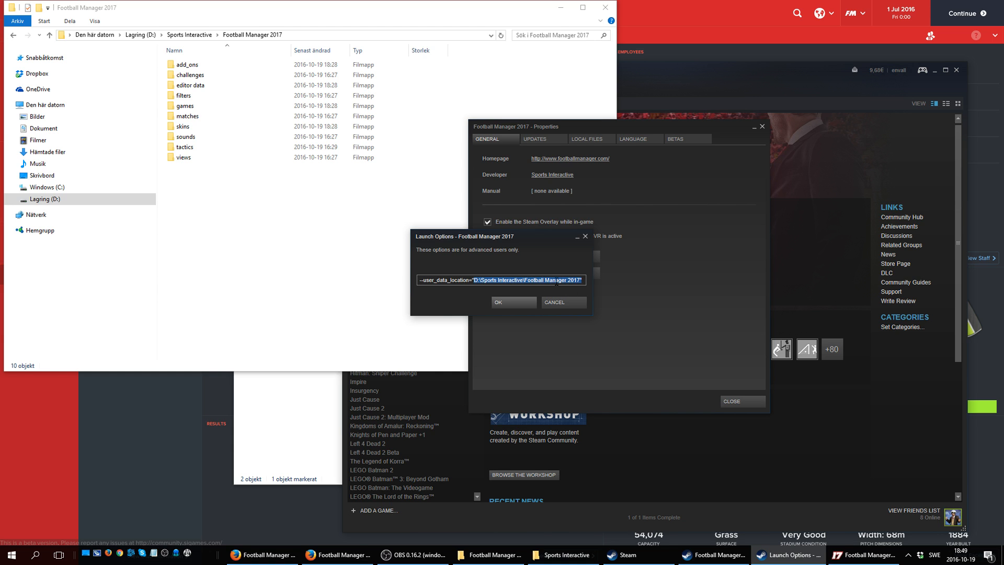
{"action": "left_click", "coordinate": [513, 301]}
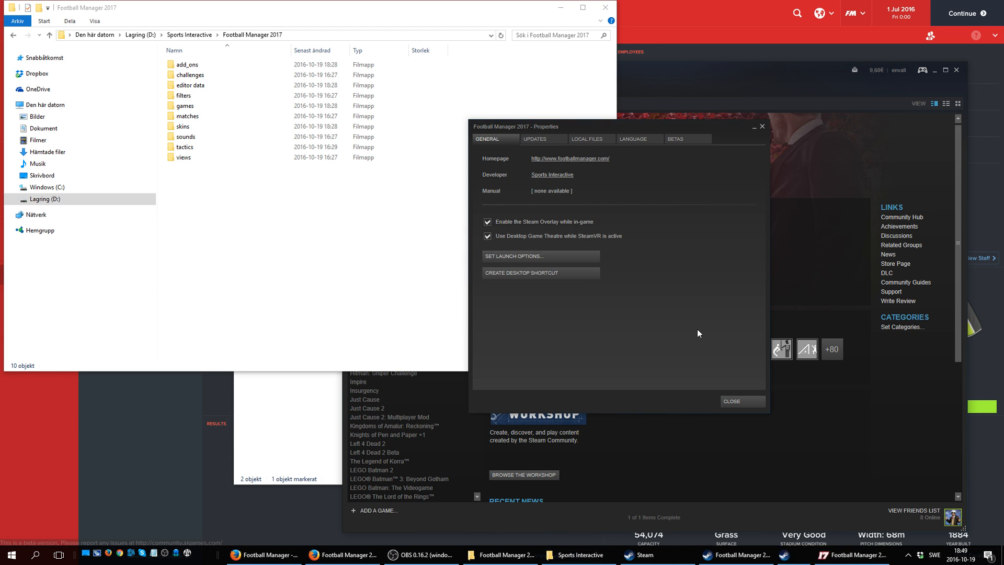